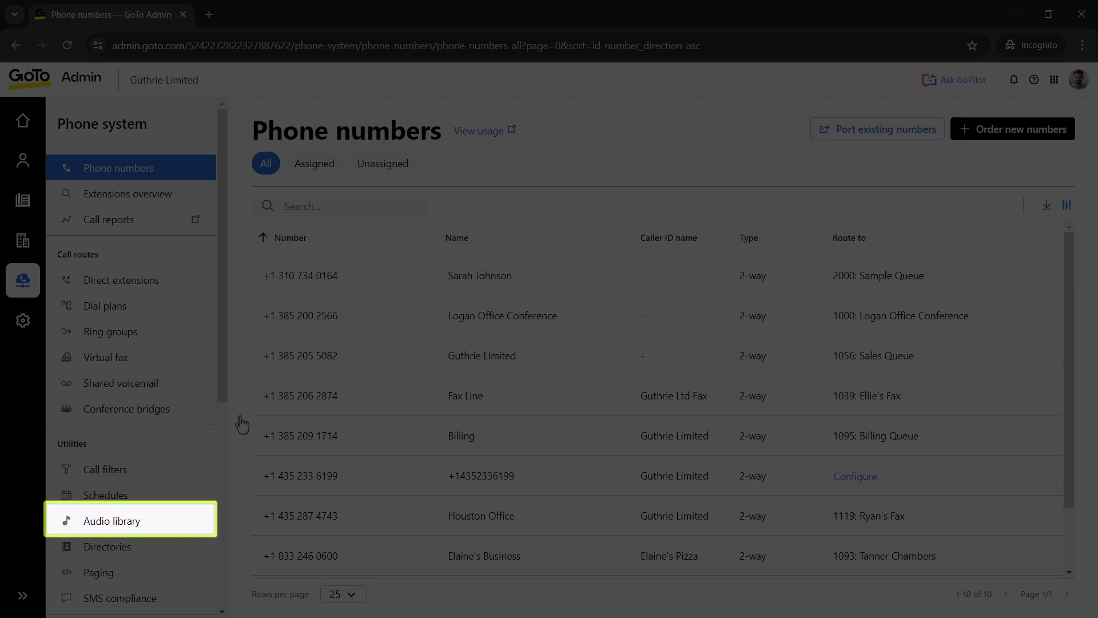
Go from the phone numbers list to the Audio library's Sound clips list under Utilities.
{"action": "left_click", "coordinate": [112, 520]}
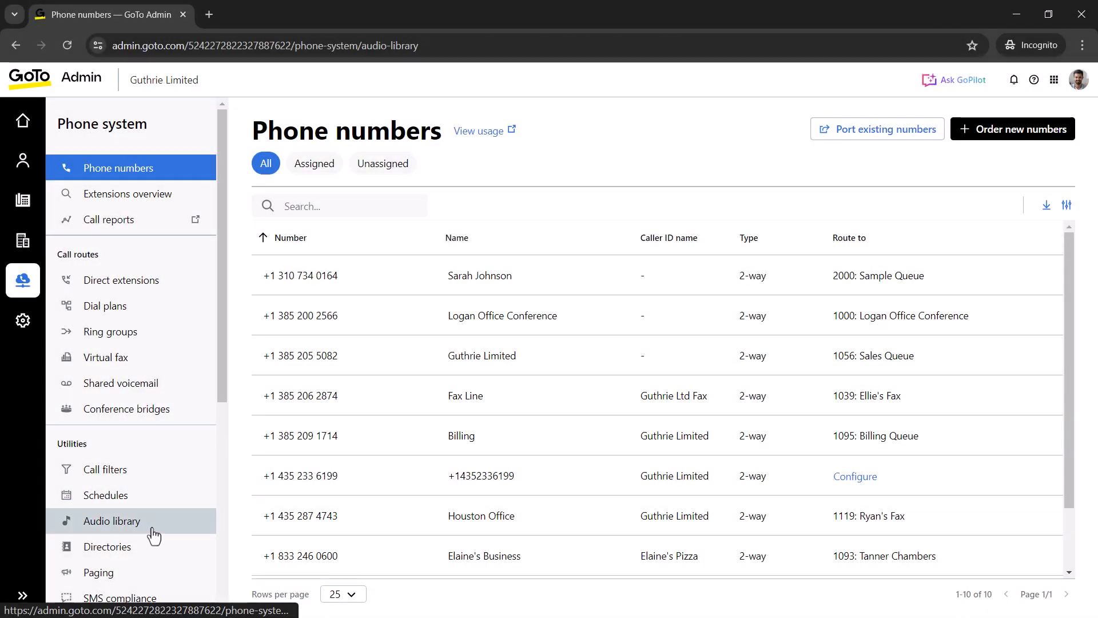
{"action": "left_click", "coordinate": [112, 521]}
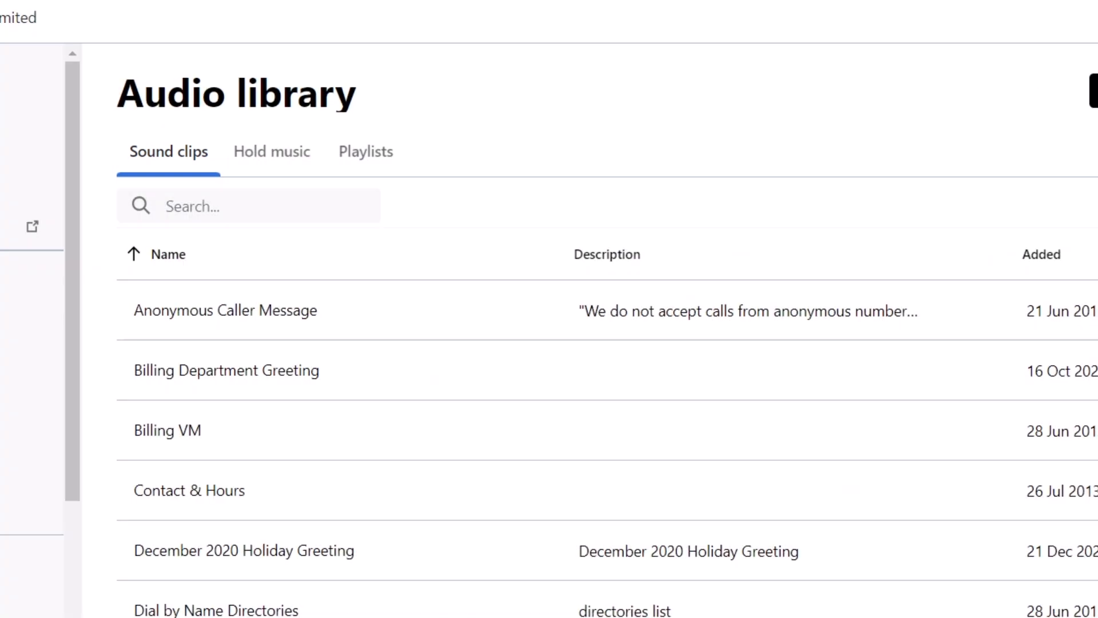
{"action": "left_click", "coordinate": [272, 151]}
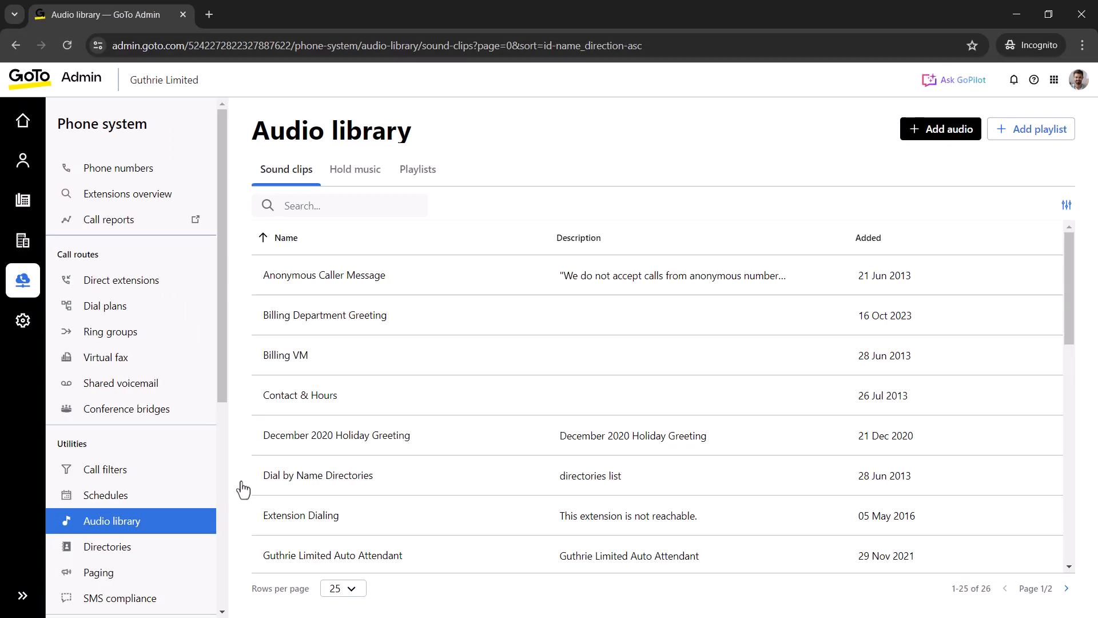
{"action": "left_click", "coordinate": [940, 129]}
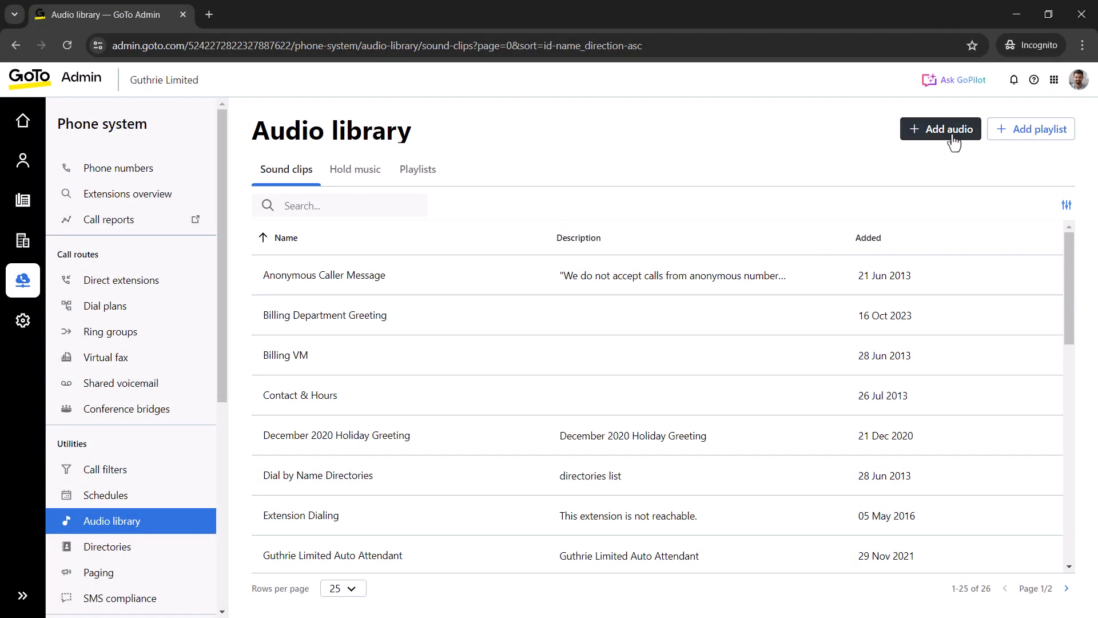
Begin a new audio entry named 'Labor Day 2024' with its type kept as Sound clip.
{"action": "left_click", "coordinate": [940, 129]}
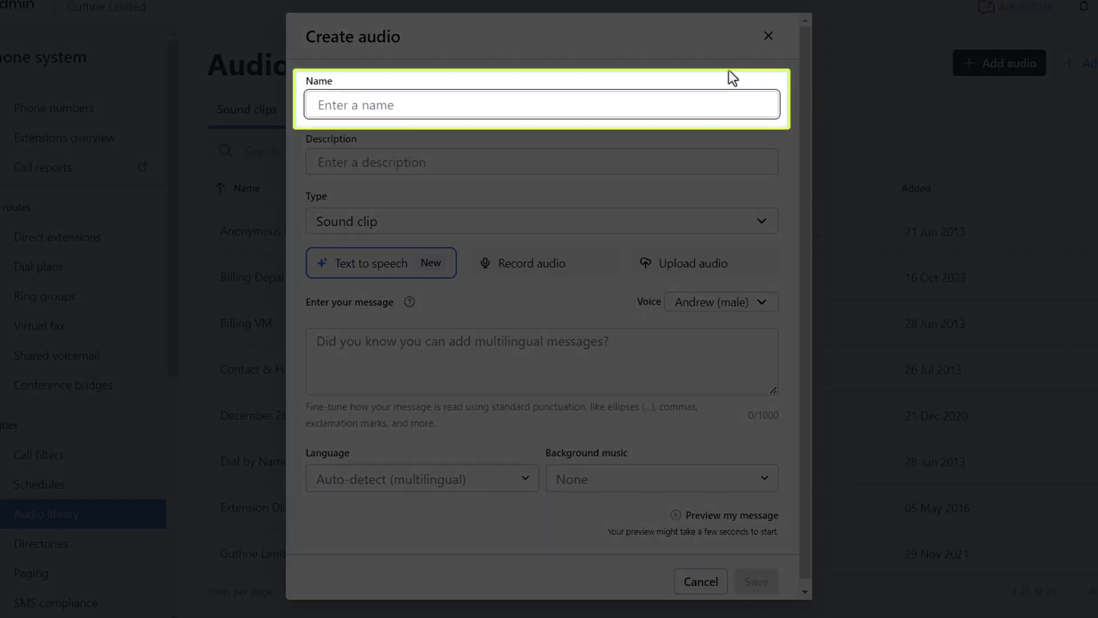
{"action": "type", "text": "Labor Day 2024"}
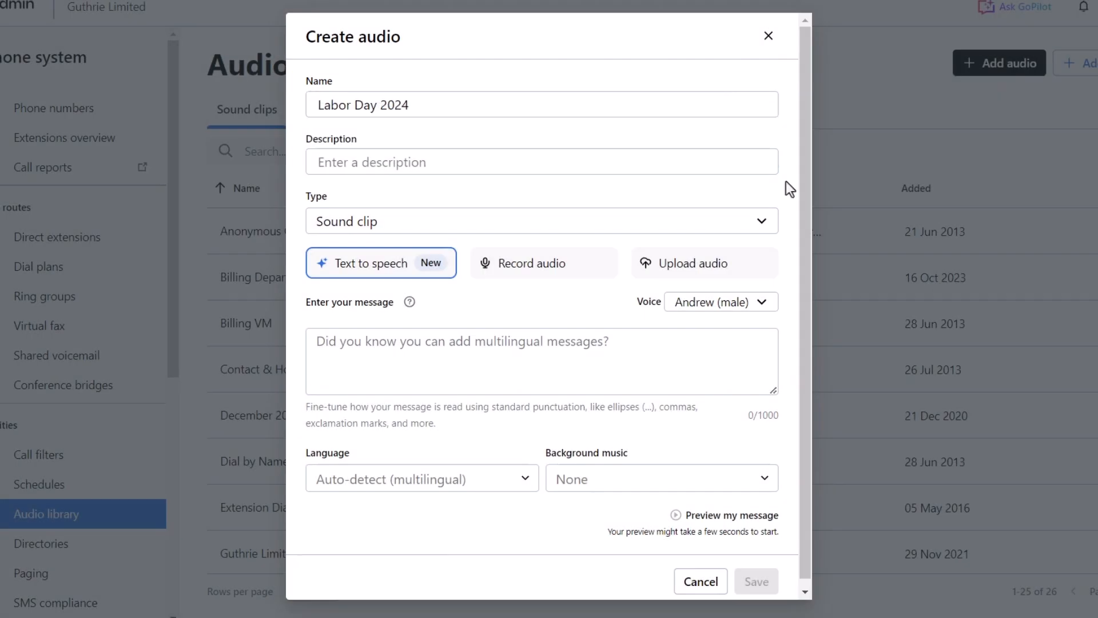
{"action": "left_click", "coordinate": [541, 161]}
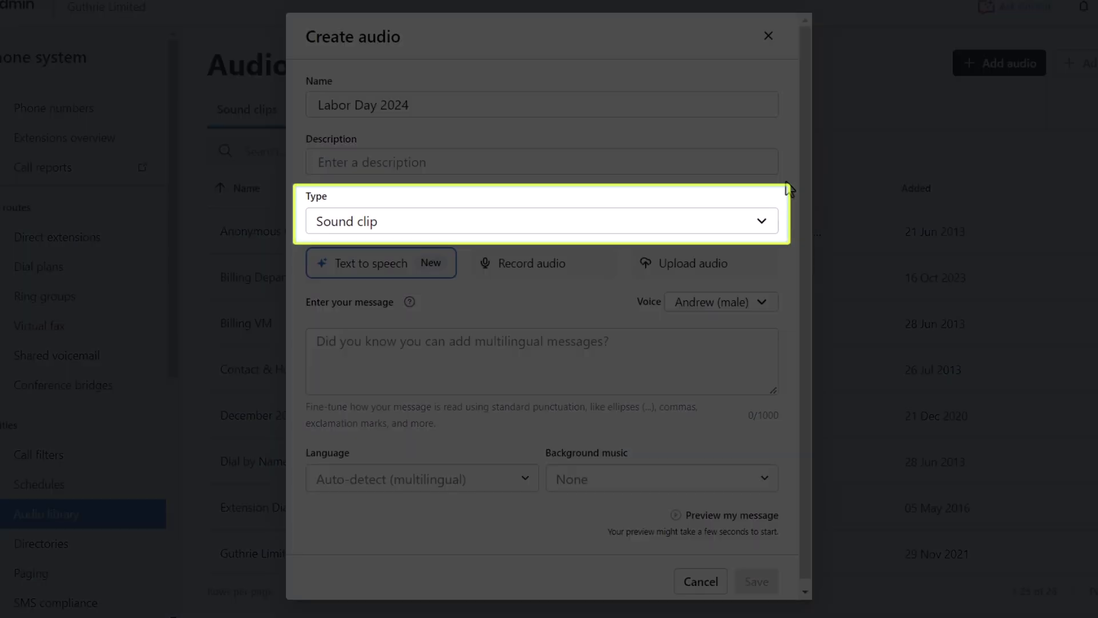
{"action": "left_click", "coordinate": [541, 221]}
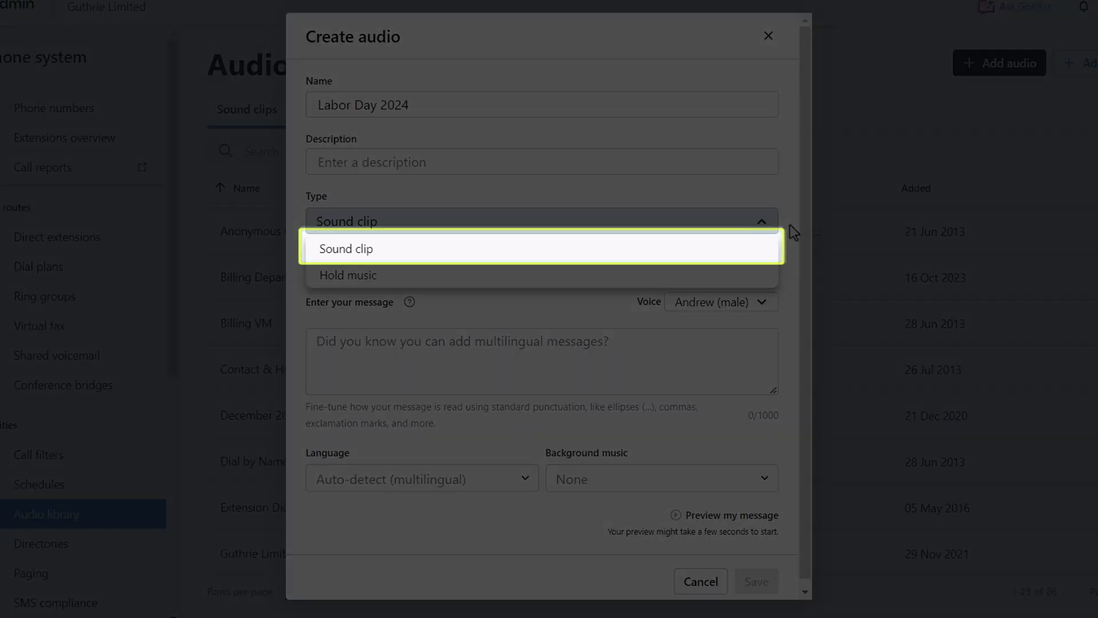
{"action": "left_click", "coordinate": [344, 248]}
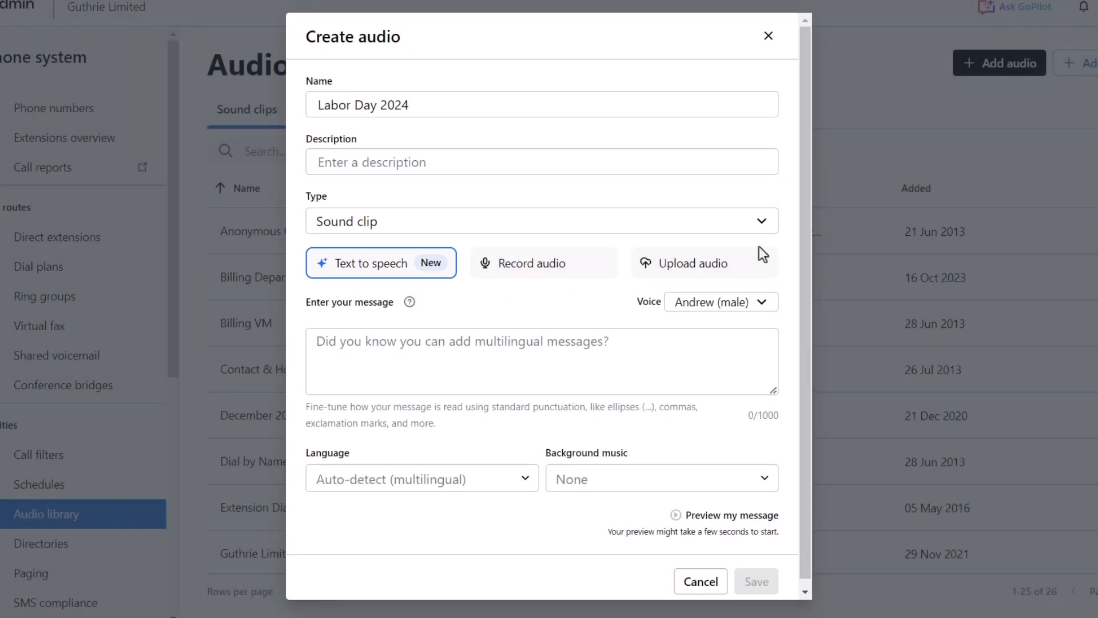
Enter 'We will be closed on September 2nd for Labor Day.', preview it, and set the voice to Emma (female).
{"action": "left_click", "coordinate": [541, 361]}
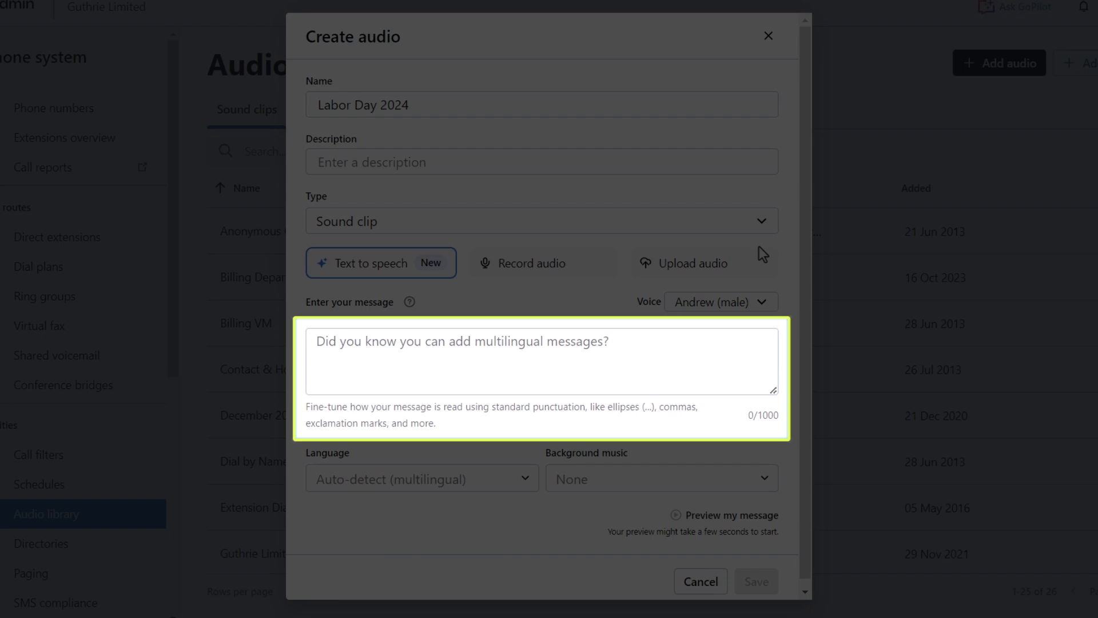
{"action": "type", "text": "We will be closed on September 2nd for Labor Day."}
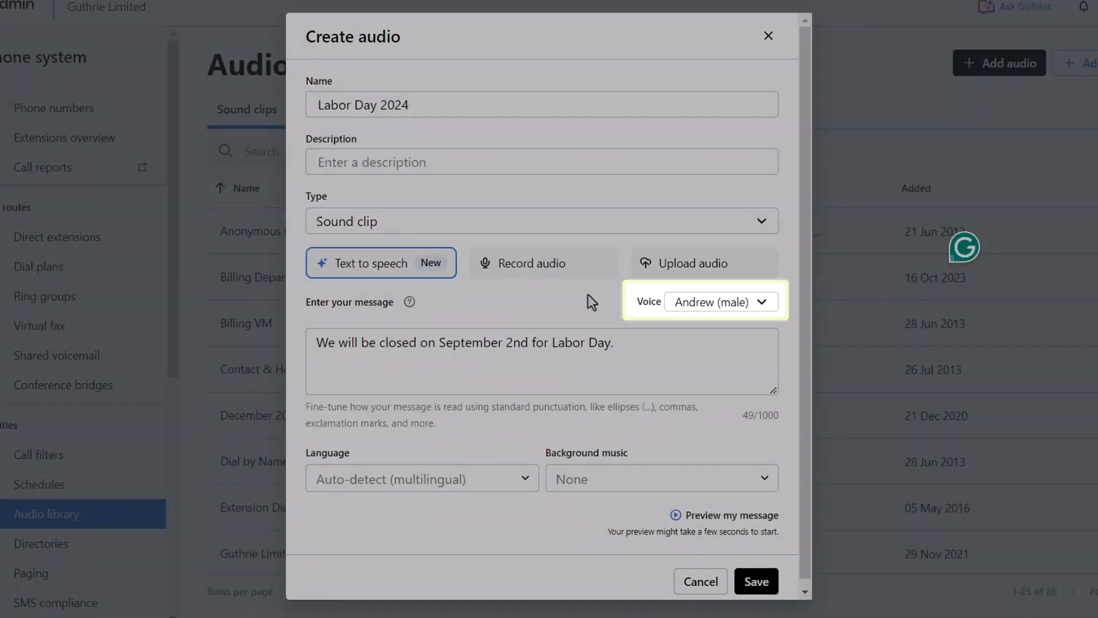
{"action": "left_click", "coordinate": [719, 301]}
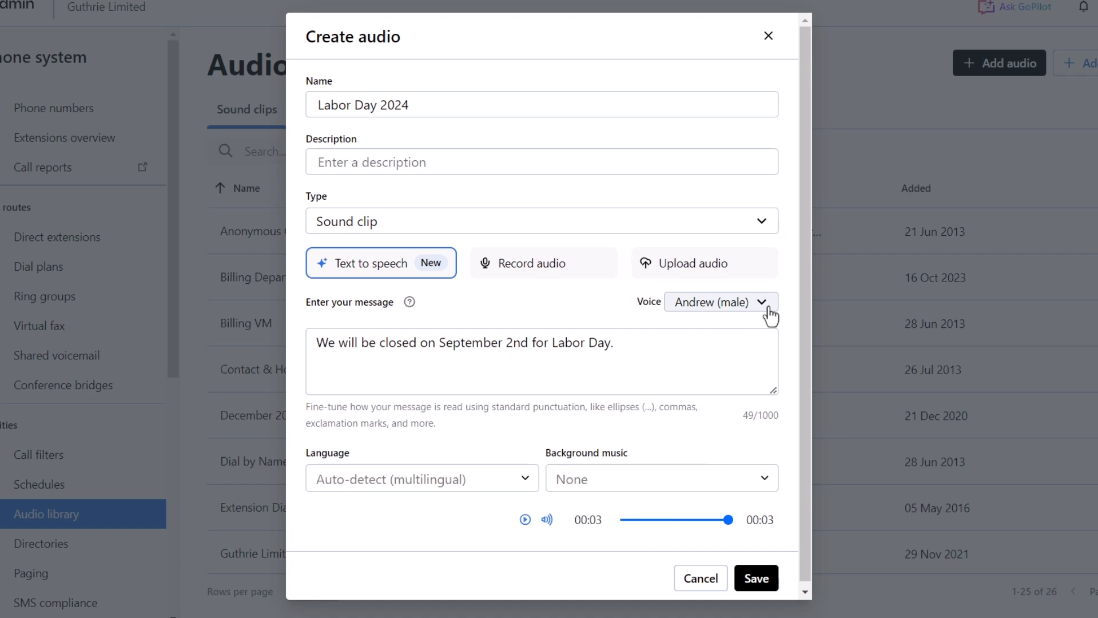
{"action": "left_click", "coordinate": [718, 302]}
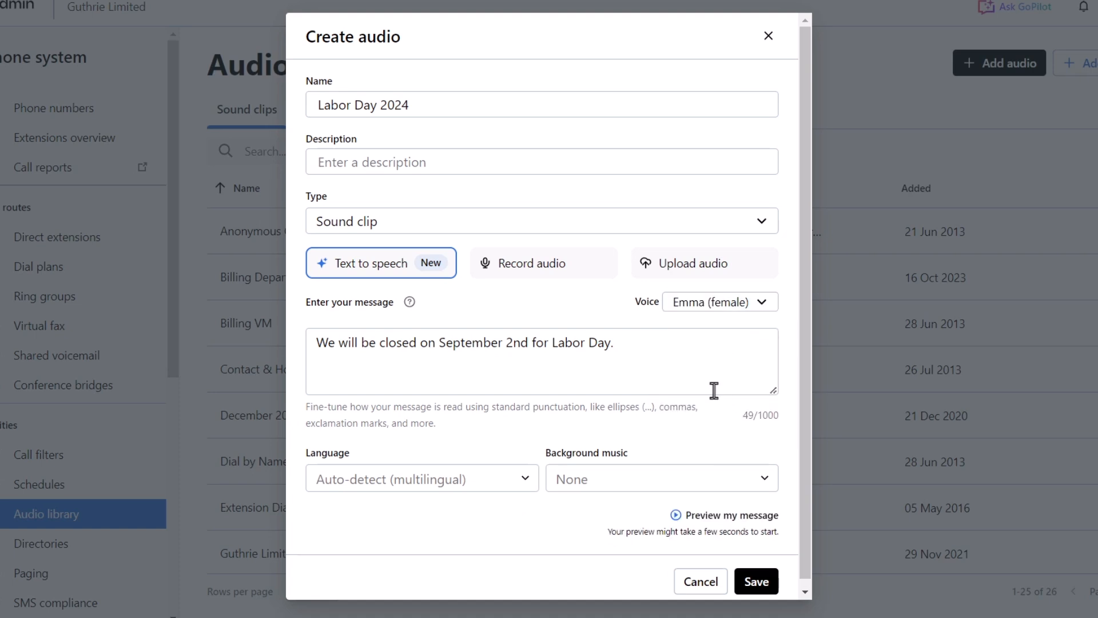
{"action": "left_click", "coordinate": [723, 515]}
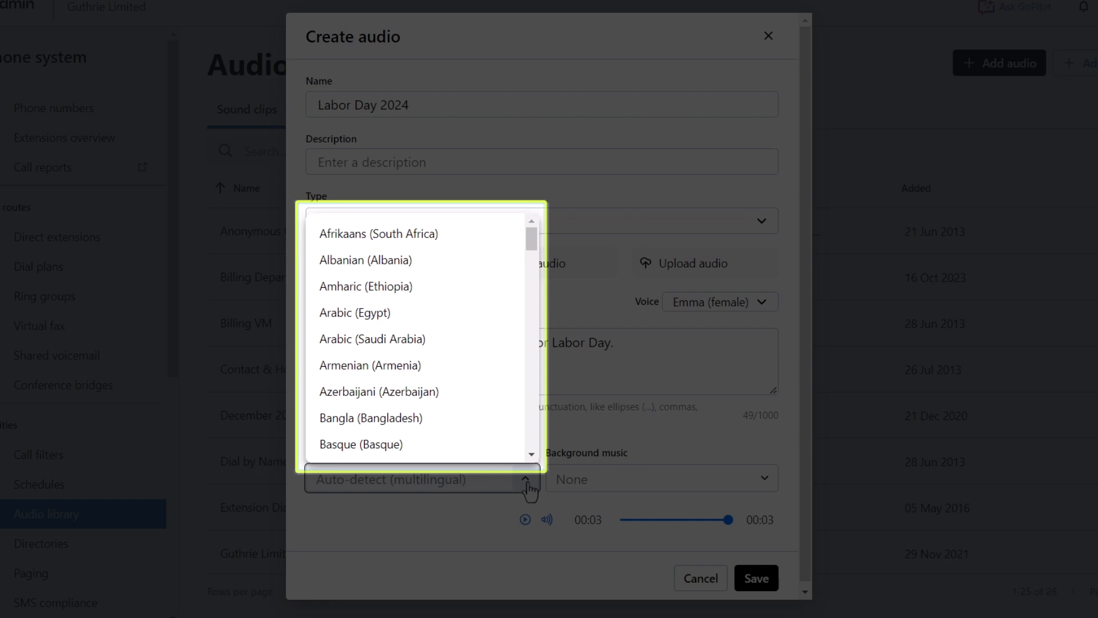
{"action": "scroll", "scroll_direction": "down", "scroll_amount": 3}
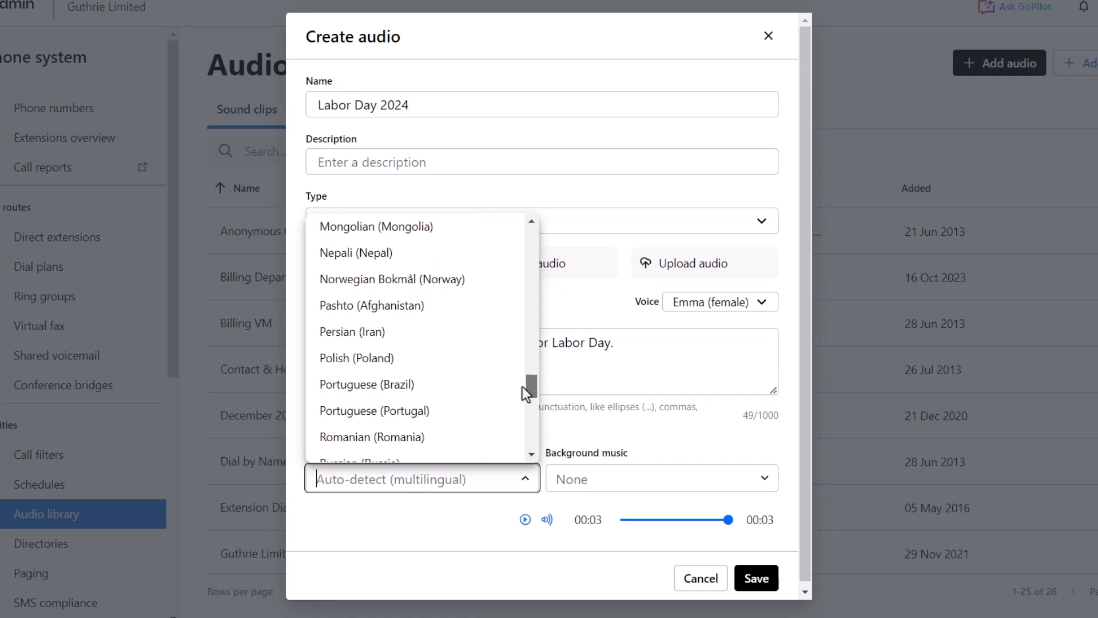
{"action": "scroll", "scroll_direction": "down", "scroll_amount": 3}
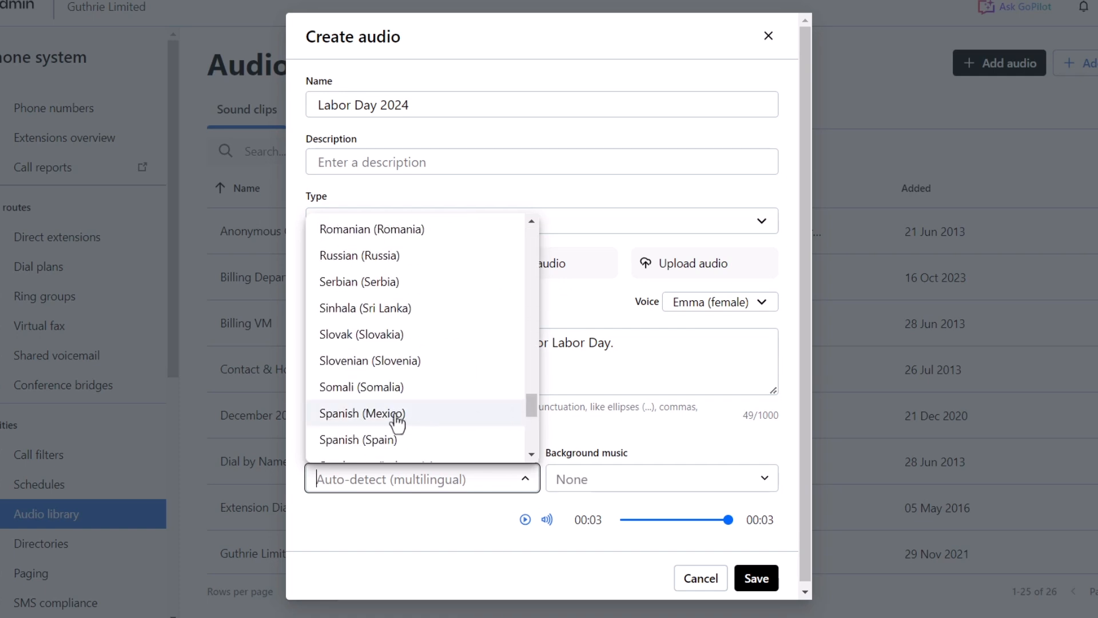
{"action": "left_click", "coordinate": [361, 413]}
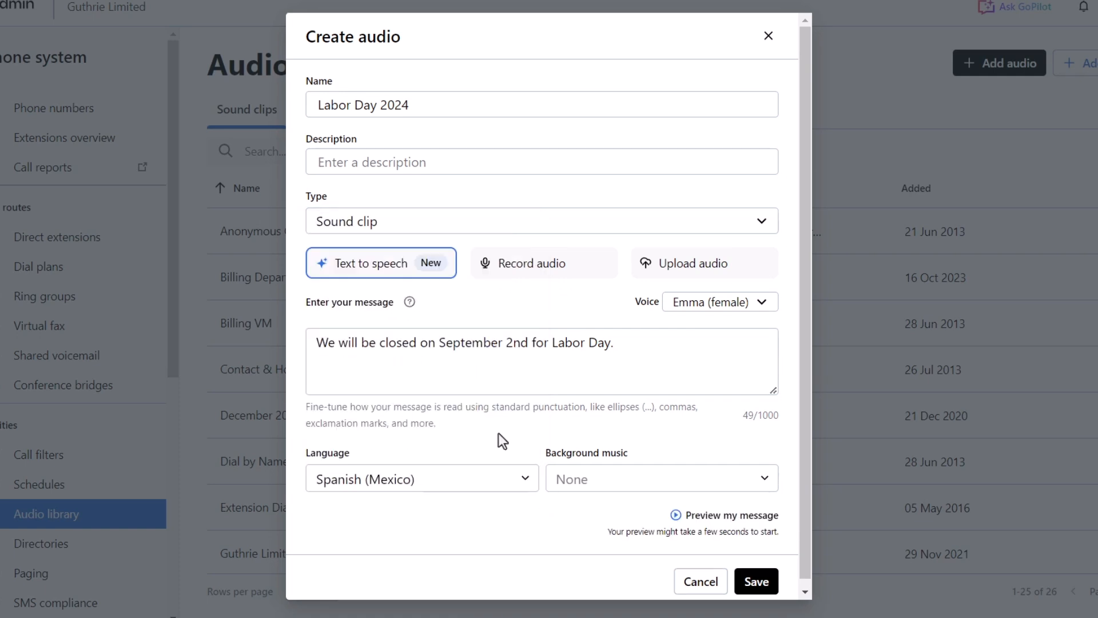
{"action": "left_click", "coordinate": [723, 515]}
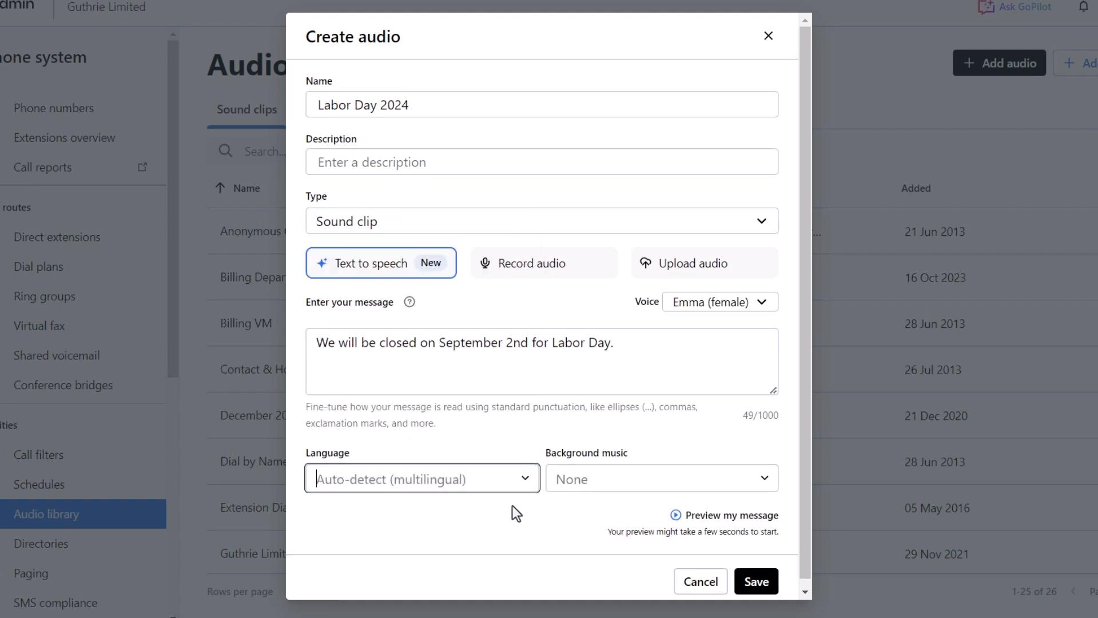
{"action": "left_click", "coordinate": [420, 478]}
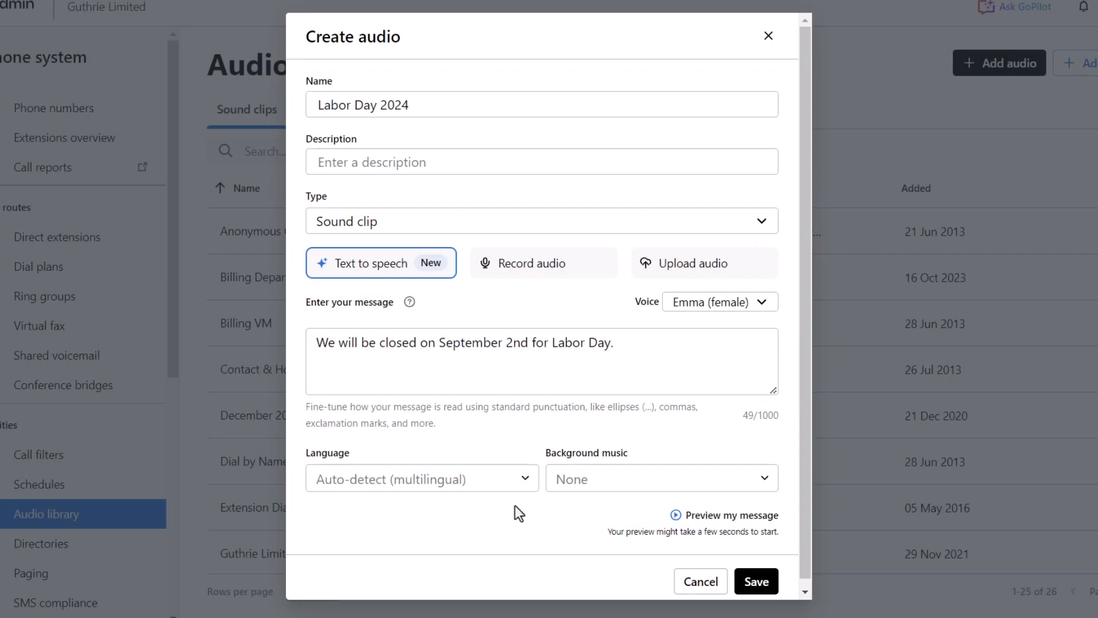
Set background music to Car energy, preview it, then switch to Glossy cool jam.
{"action": "left_click", "coordinate": [659, 479]}
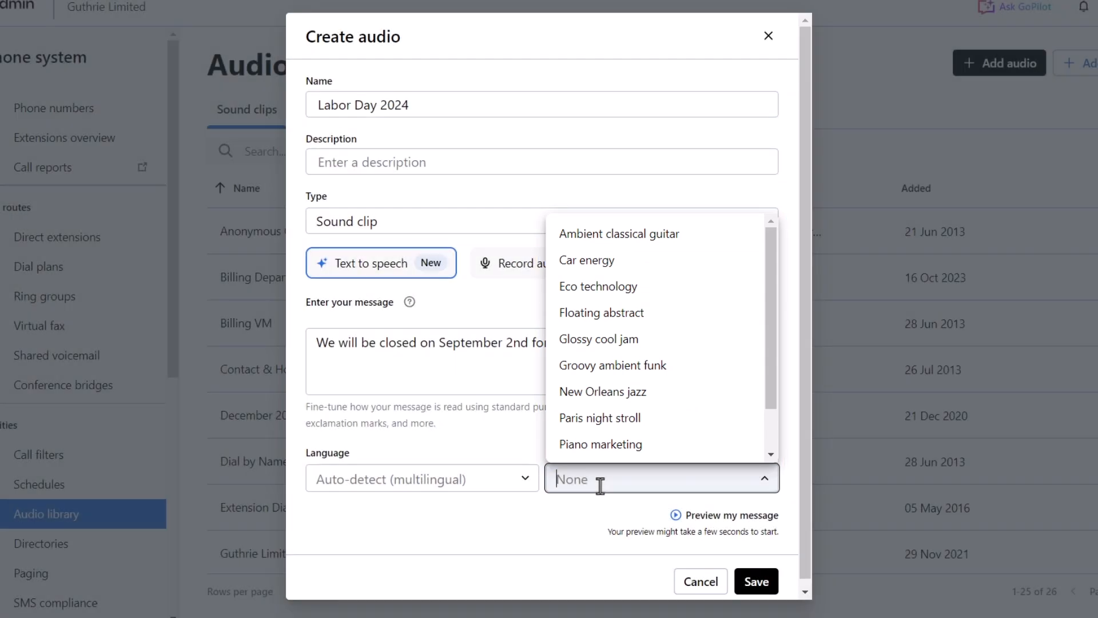
{"action": "left_click", "coordinate": [587, 259]}
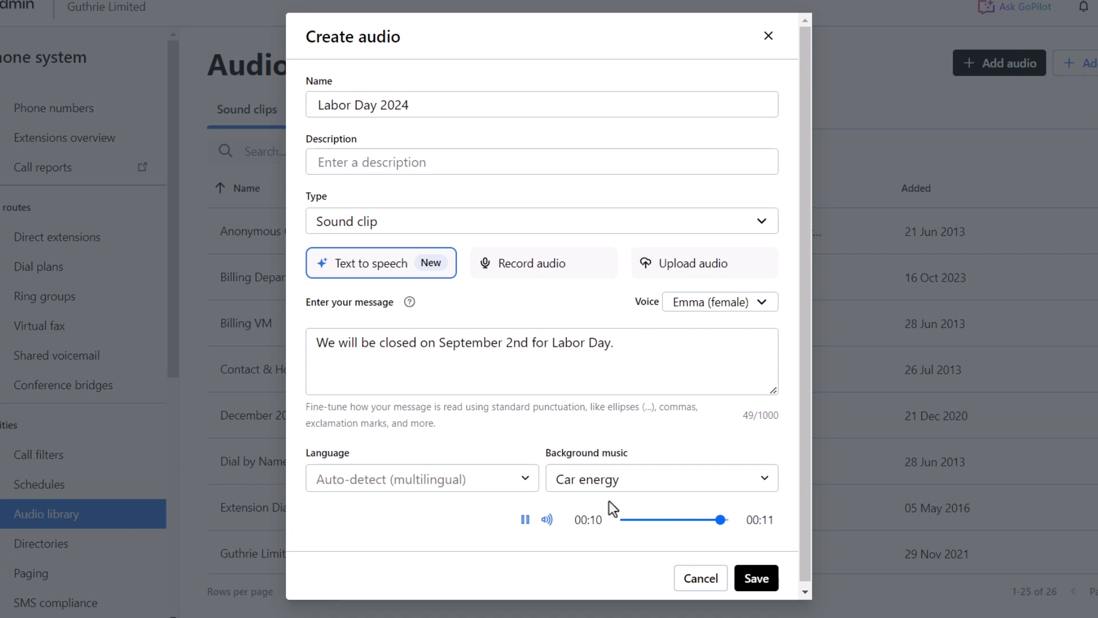
{"action": "left_click", "coordinate": [659, 478]}
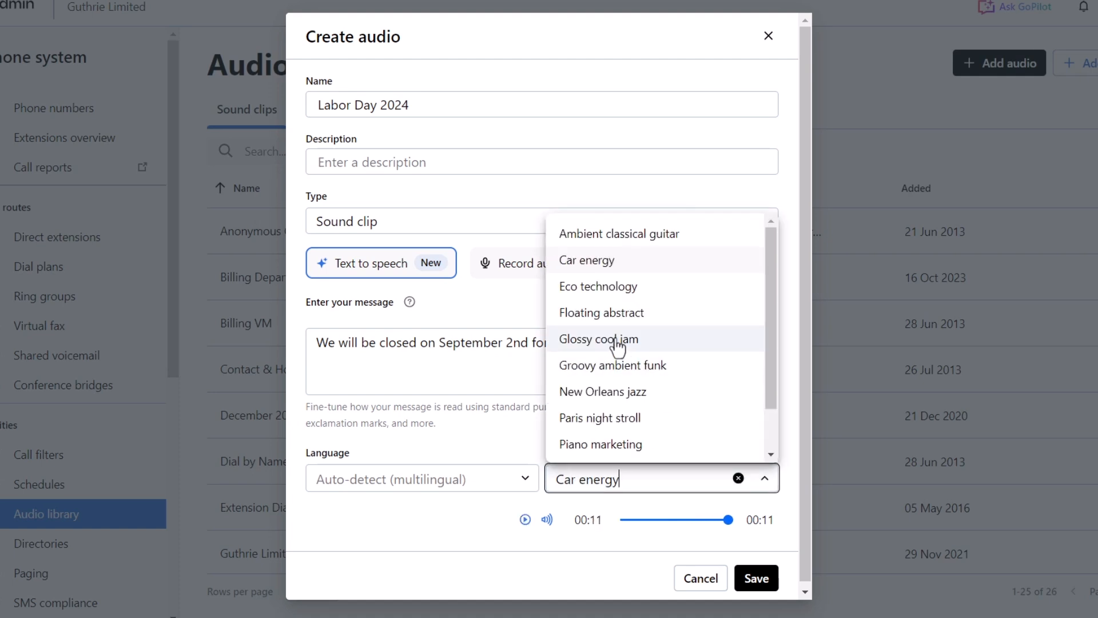
{"action": "left_click", "coordinate": [598, 339]}
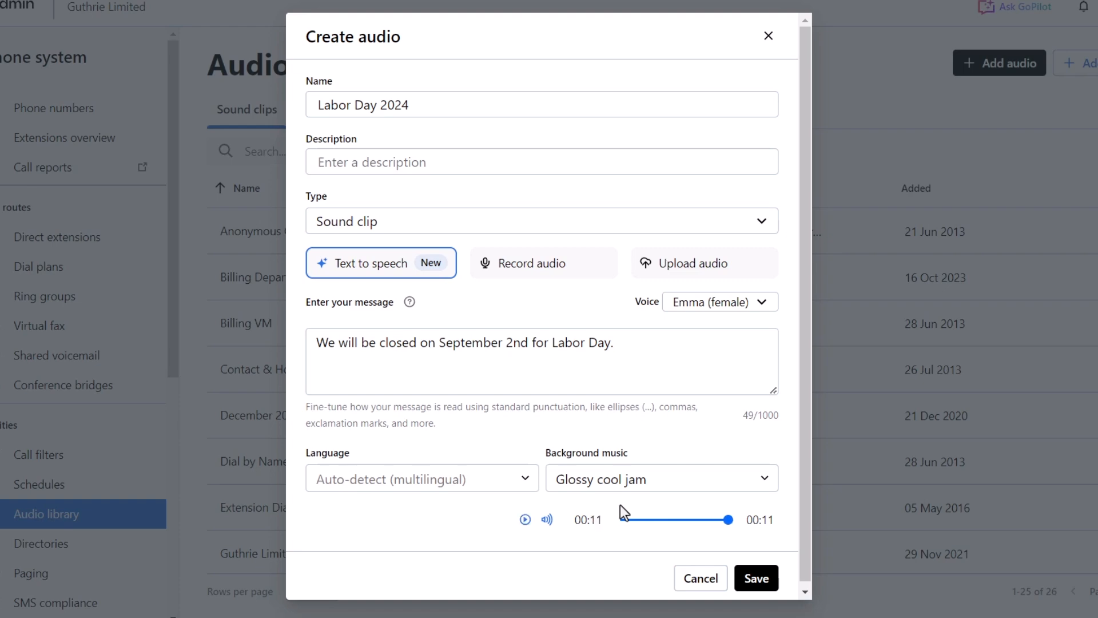
Save the Labor Day 2024 clip so it appears atop the sound clips list.
{"action": "left_click", "coordinate": [756, 578]}
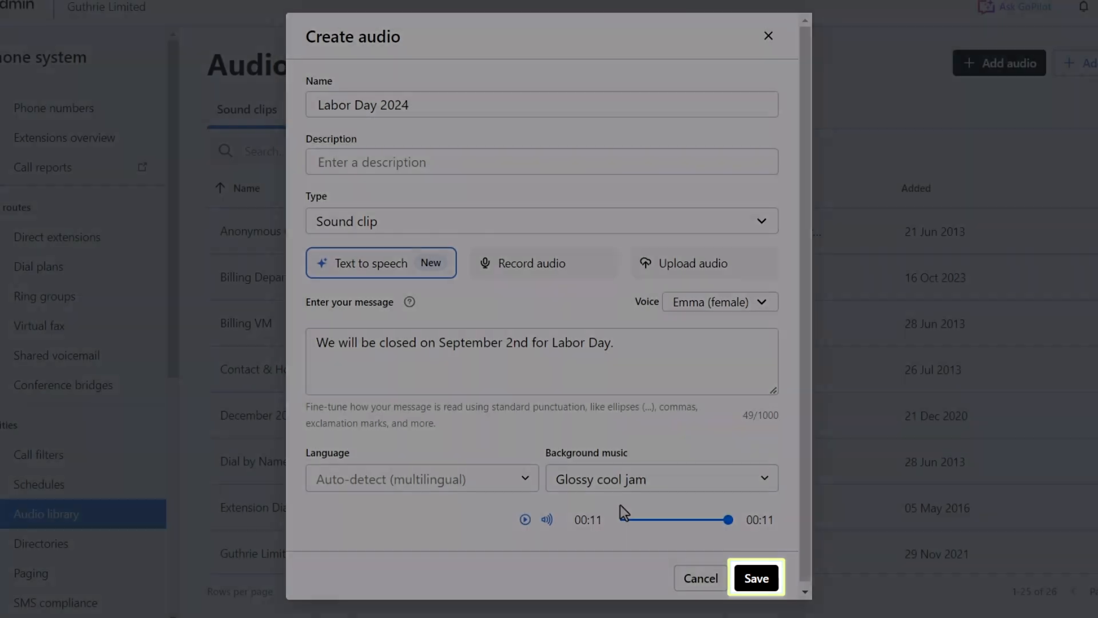
{"action": "left_click", "coordinate": [756, 578]}
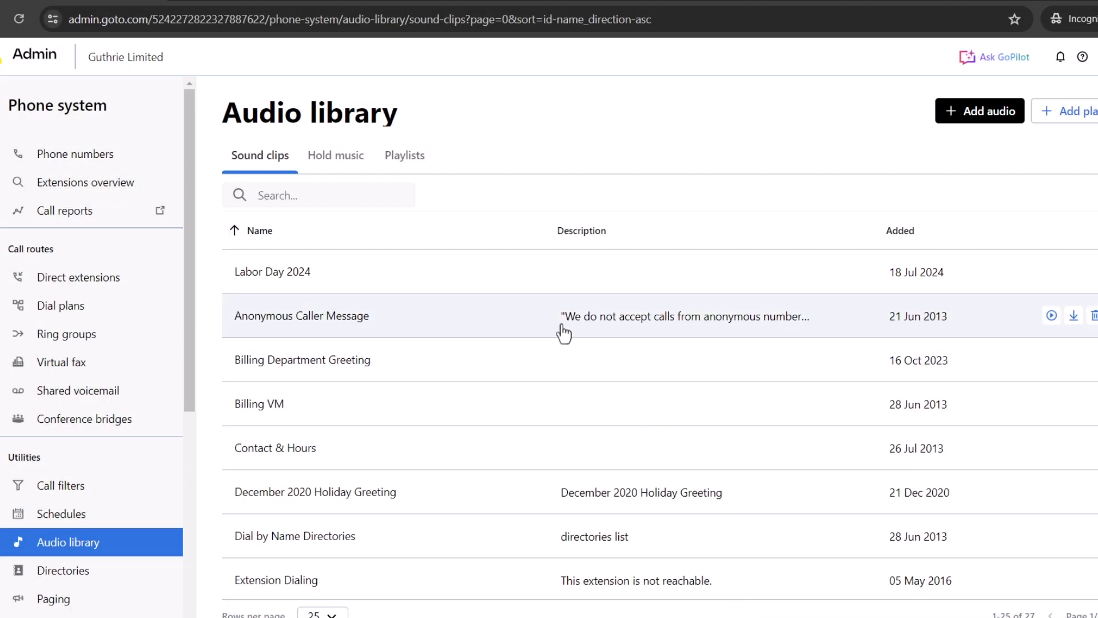
{"action": "left_click", "coordinate": [272, 273]}
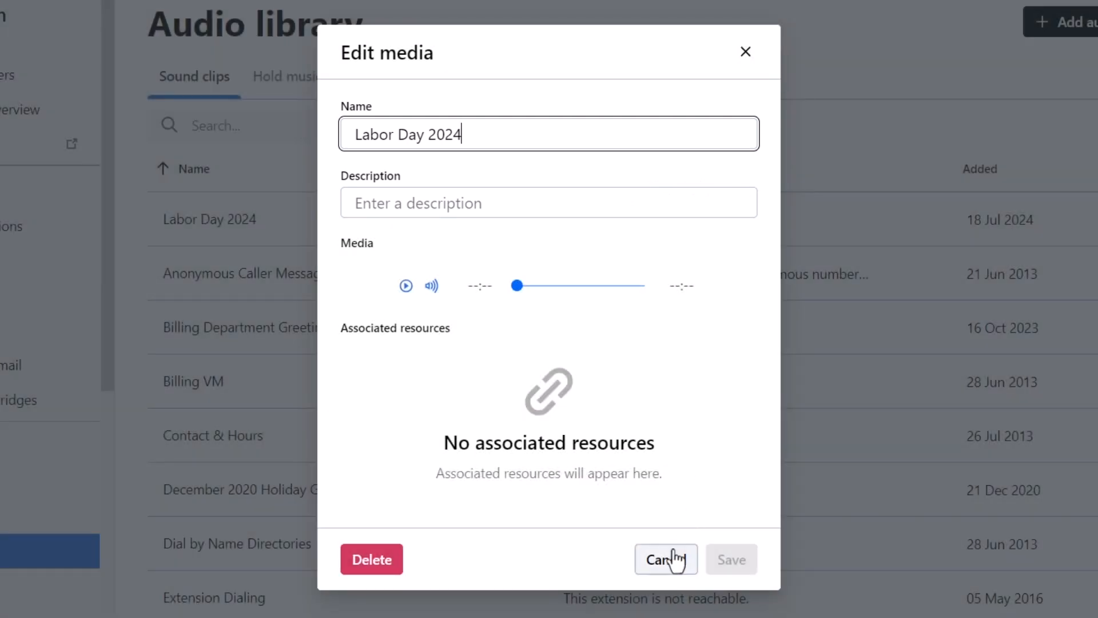
{"action": "left_click", "coordinate": [665, 559]}
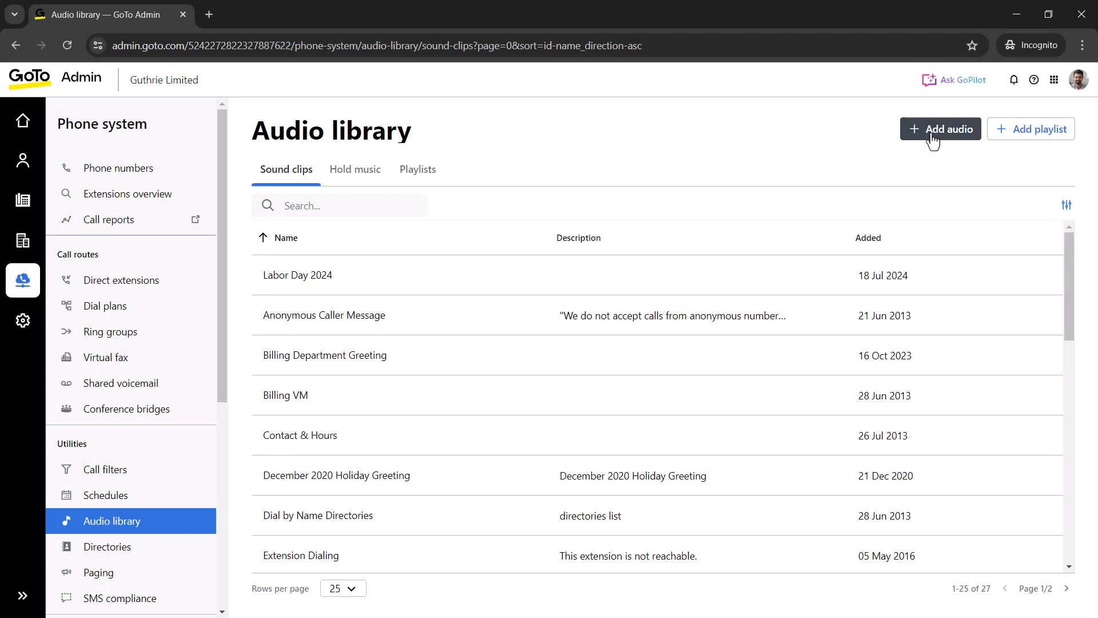
Add and save a second sound clip named 'Christmas 2024' in Brian's voice.
{"action": "left_click", "coordinate": [941, 129]}
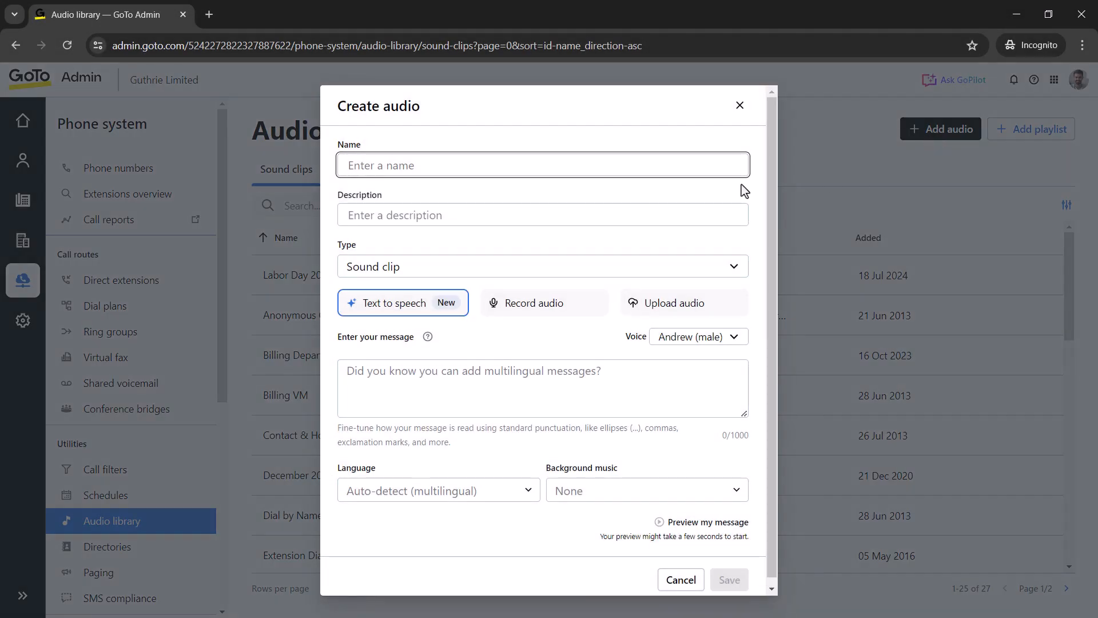
{"action": "type", "text": "Christmas 2024"}
{"action": "left_click", "coordinate": [544, 215]}
{"action": "type", "text": "Auto-detect language / Brian / No Music"}
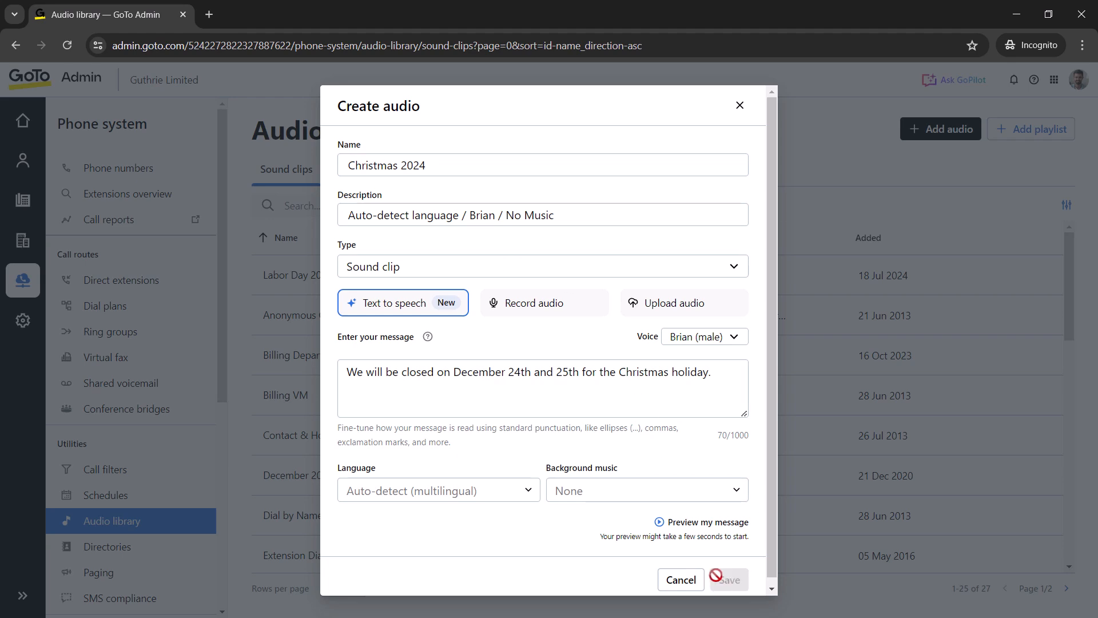
{"action": "left_click", "coordinate": [728, 579]}
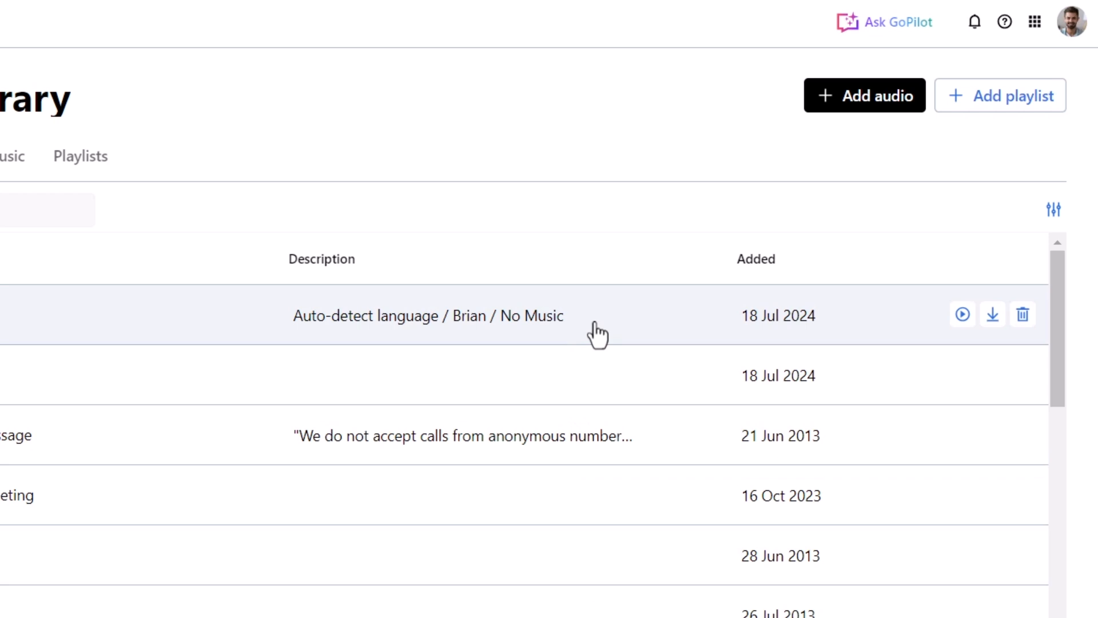
{"action": "left_click", "coordinate": [992, 313]}
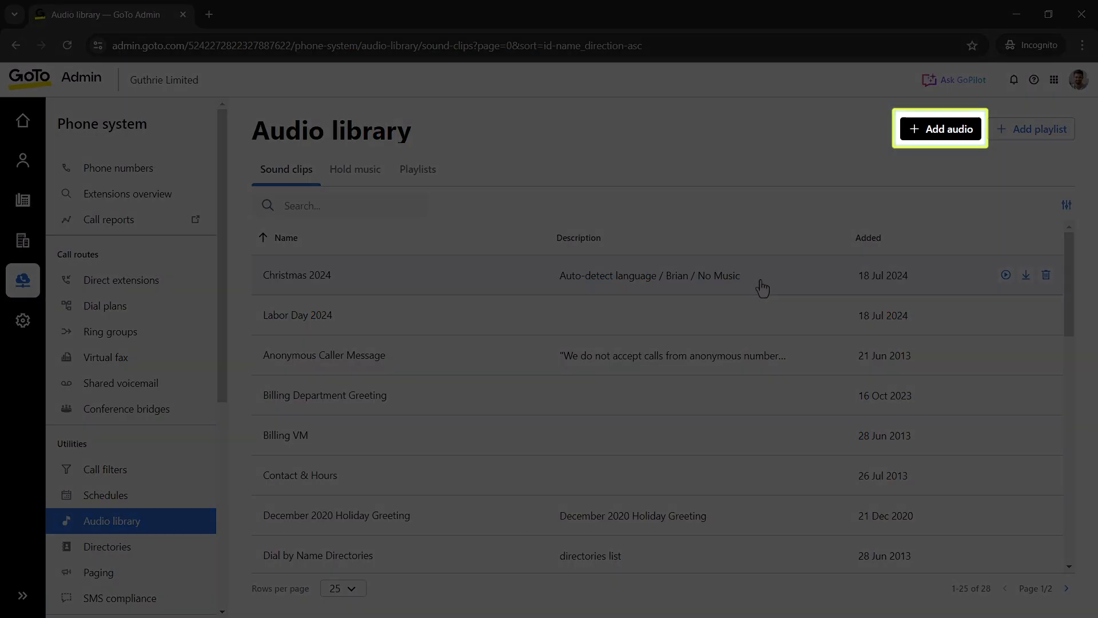
{"action": "left_click", "coordinate": [940, 129]}
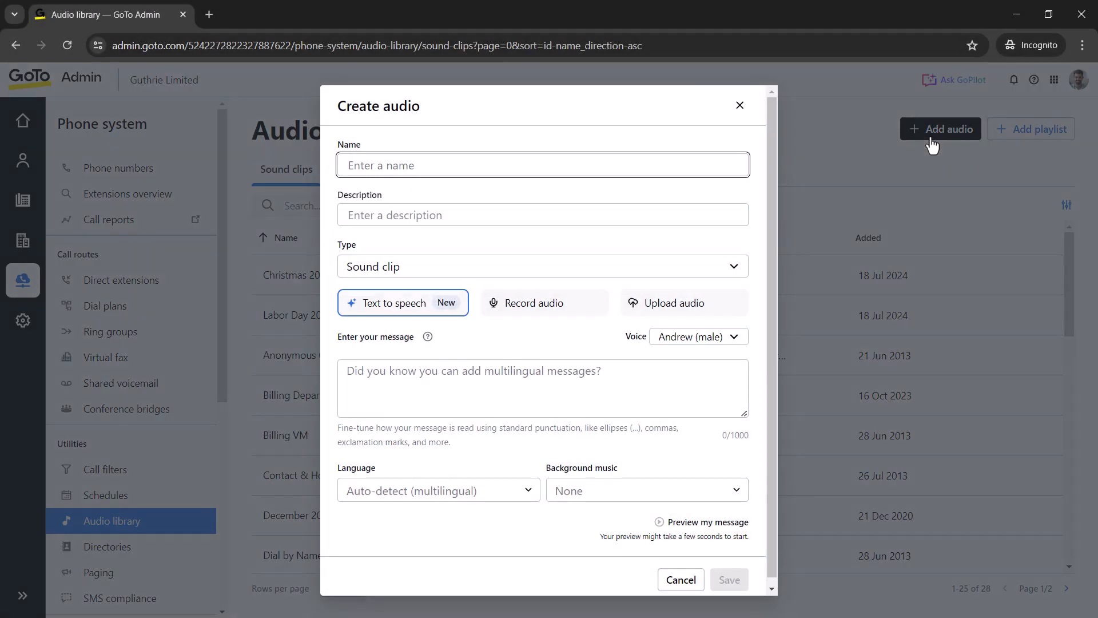
{"action": "left_click", "coordinate": [684, 302]}
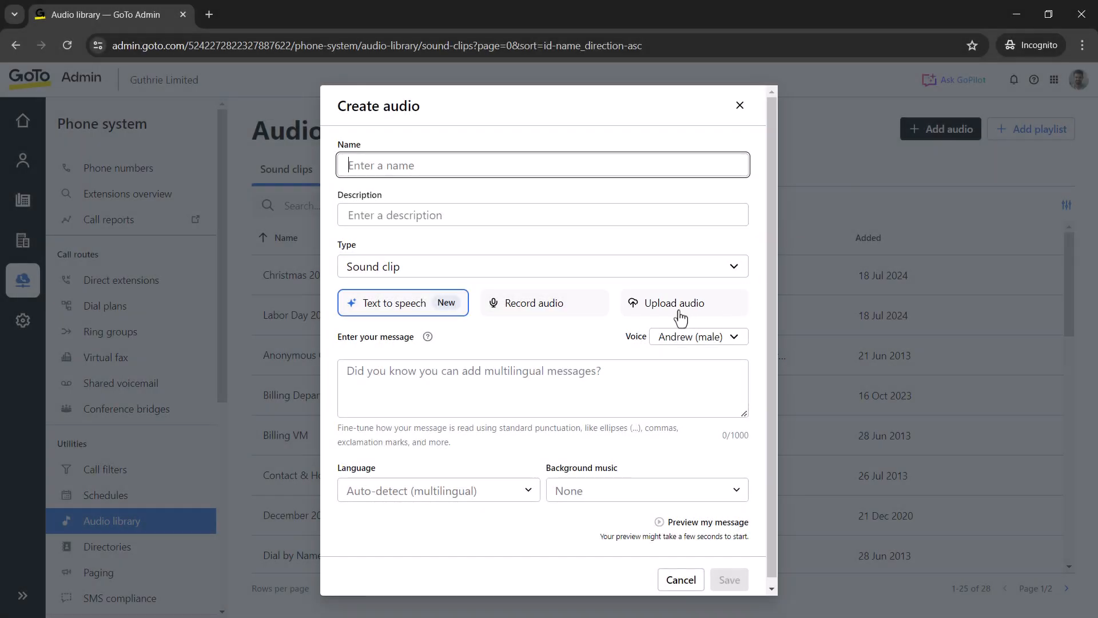
{"action": "left_click", "coordinate": [681, 302]}
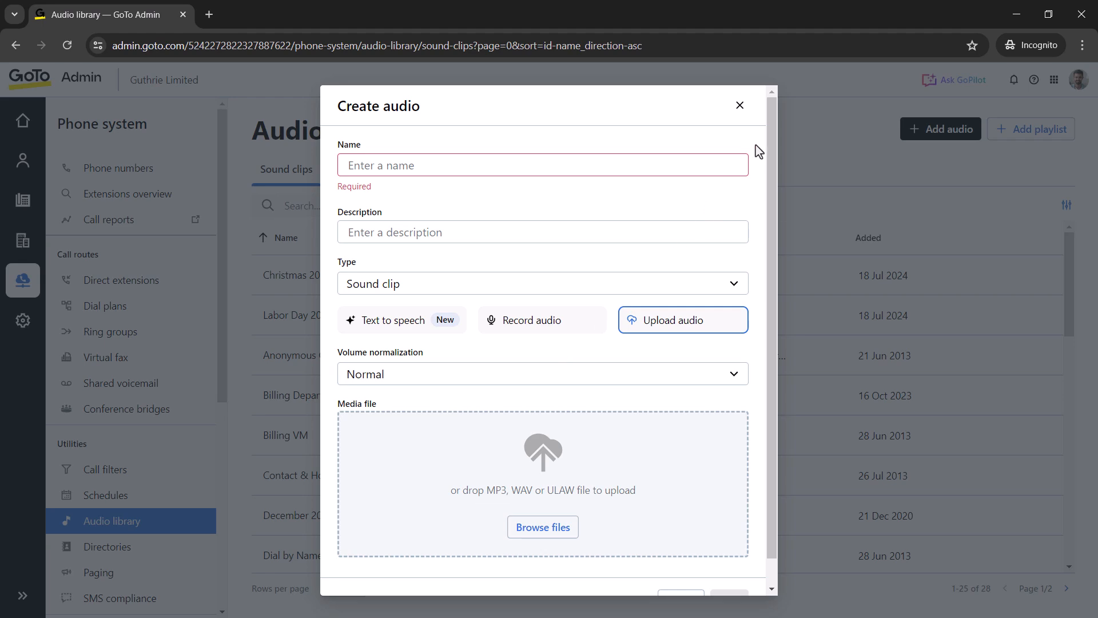
{"action": "left_click", "coordinate": [740, 106]}
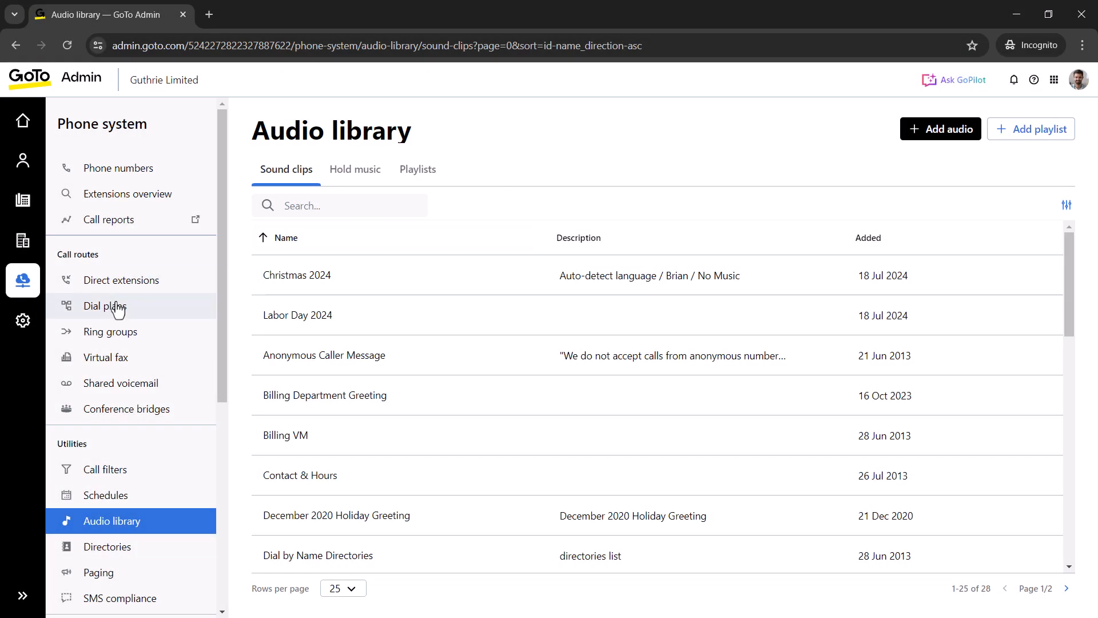
From Dial plans, load Atlanta's 2nd Office (1012) into the dial plan editor.
{"action": "left_click", "coordinate": [105, 306]}
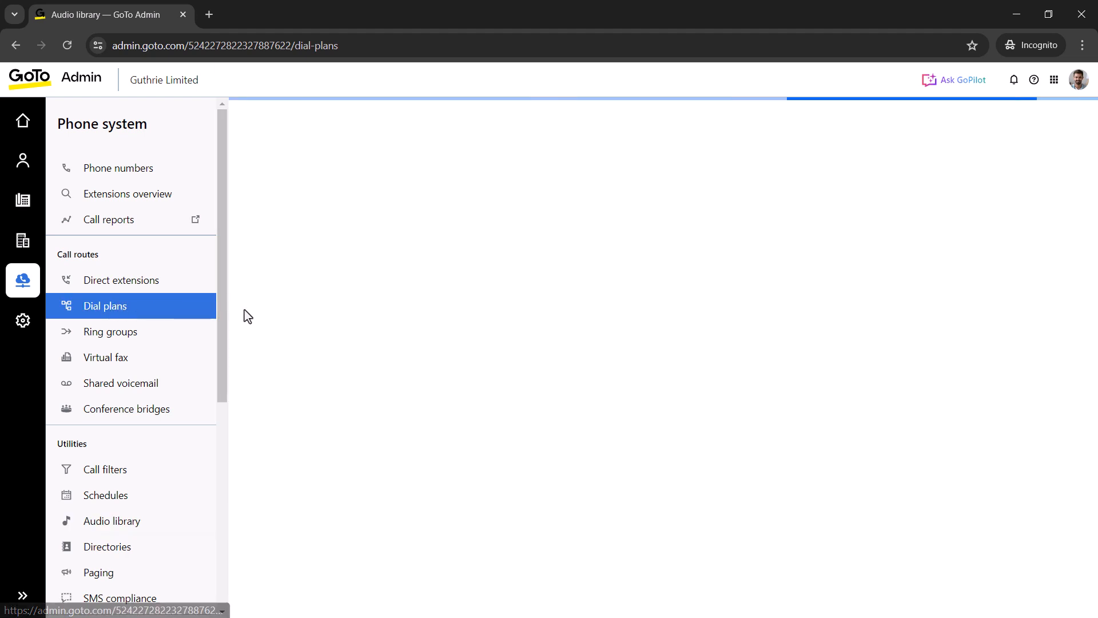
{"action": "left_click", "coordinate": [105, 305]}
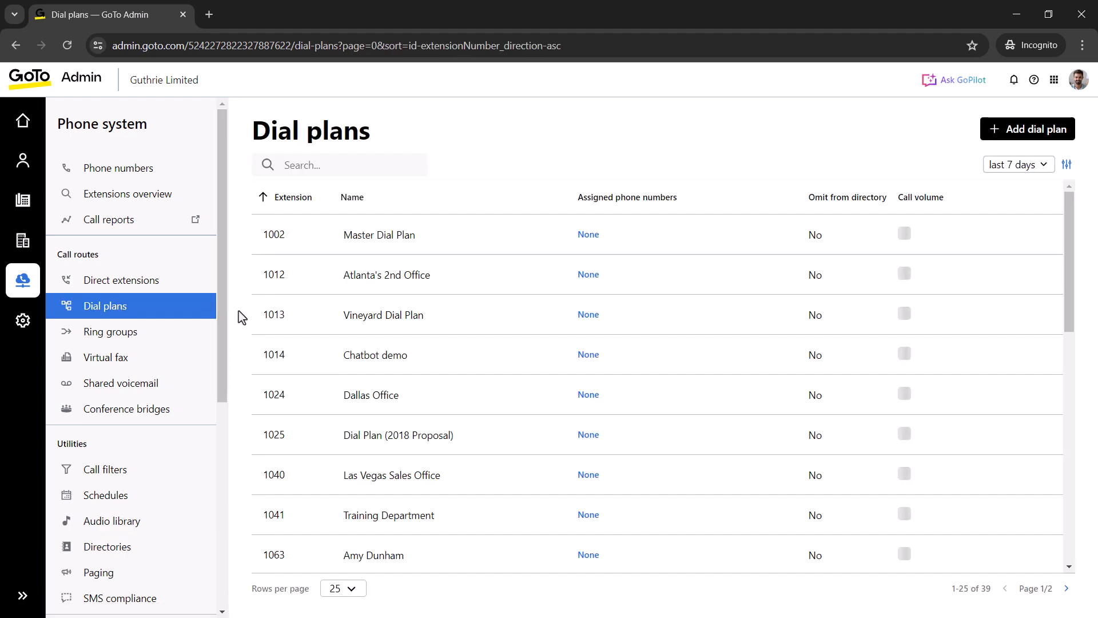
{"action": "left_click", "coordinate": [385, 275]}
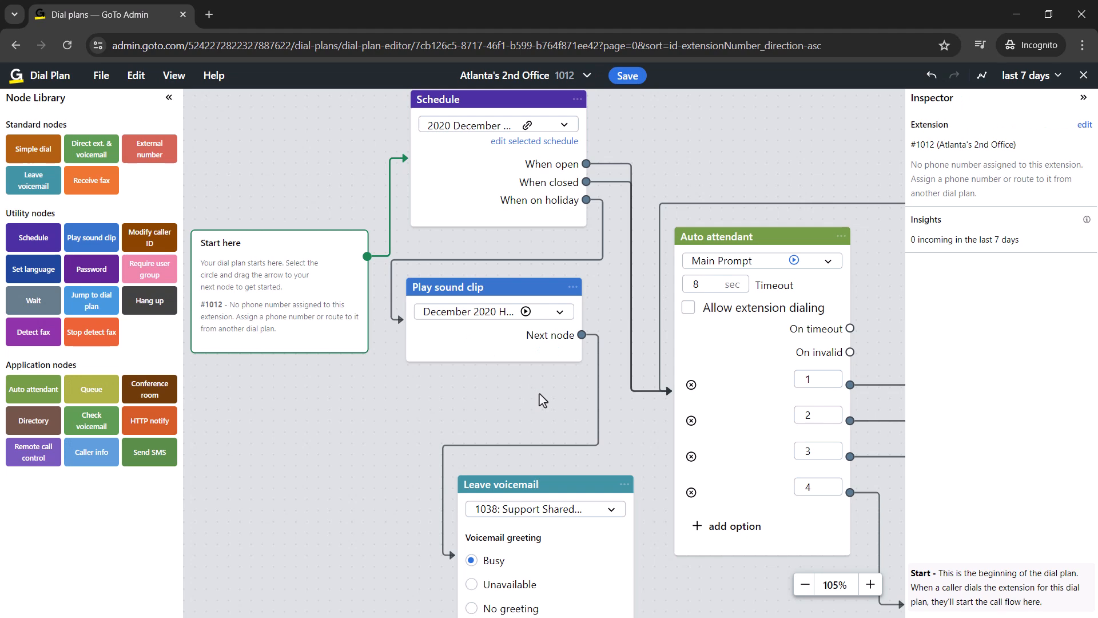
Expand the Auto attendant node's Main Prompt dropdown to list available sound clips.
{"action": "left_click", "coordinate": [762, 235]}
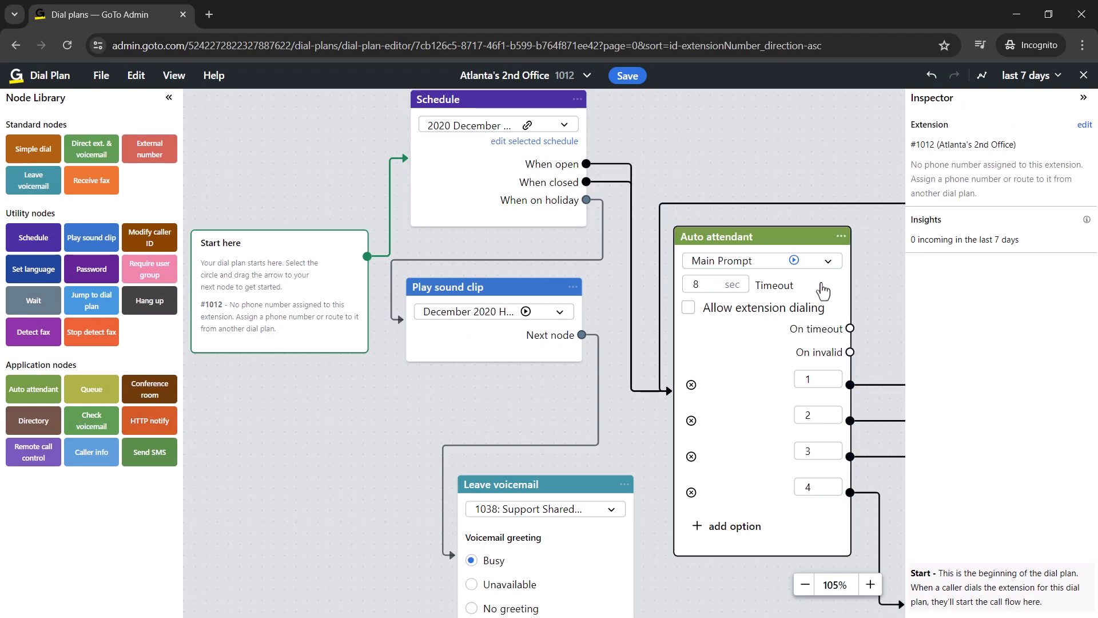
{"action": "left_click", "coordinate": [827, 260]}
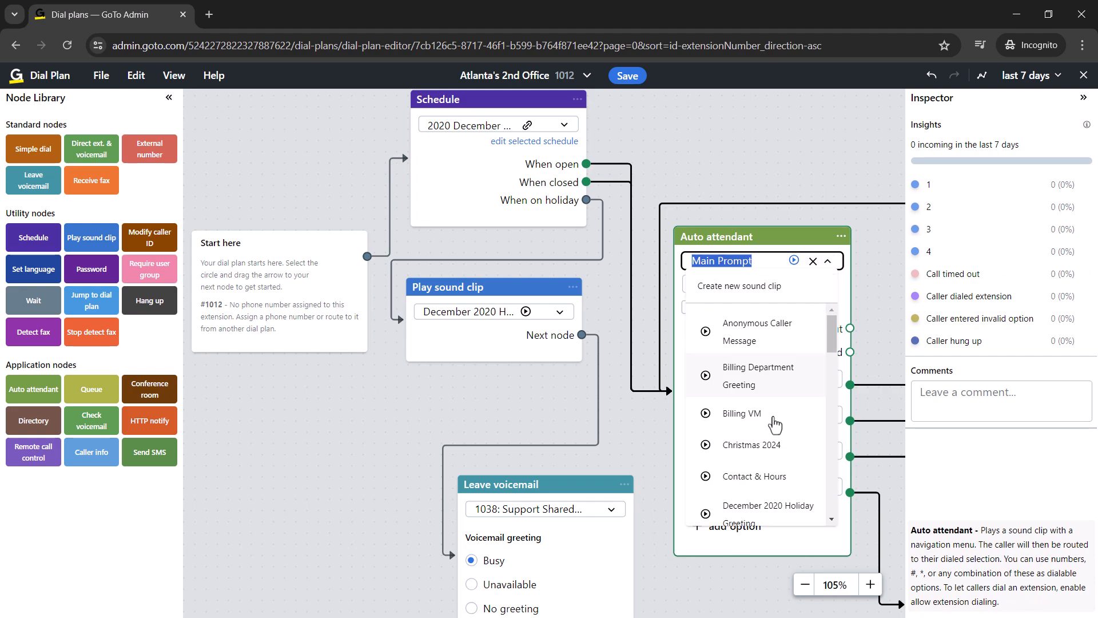
Choose Christmas 2024 as the Auto attendant prompt and play its preview.
{"action": "left_click", "coordinate": [751, 445]}
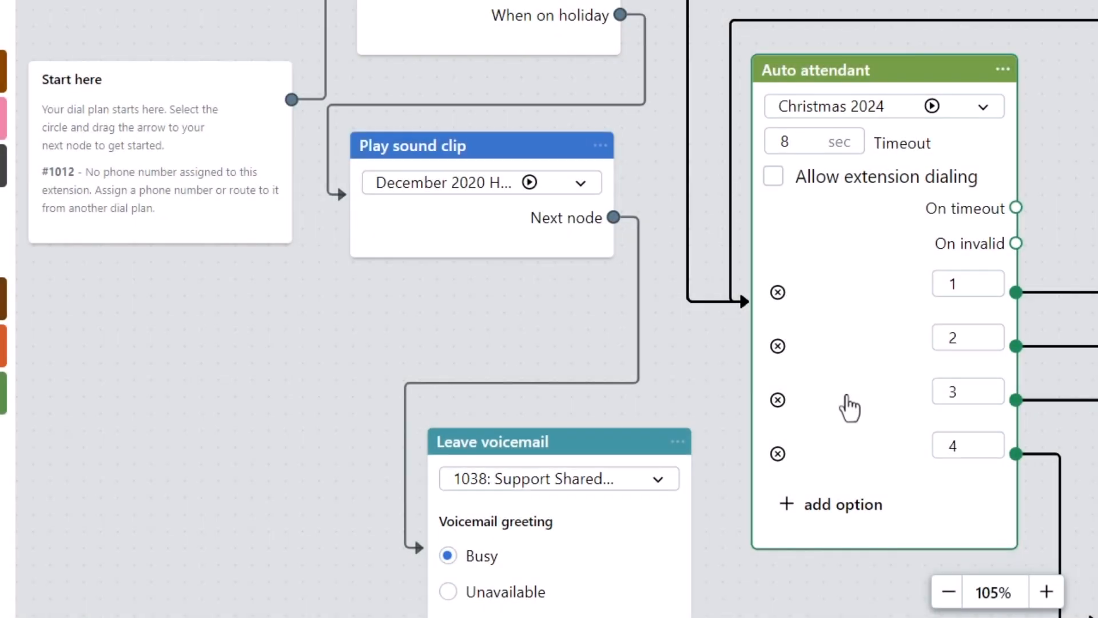
{"action": "left_click", "coordinate": [932, 106]}
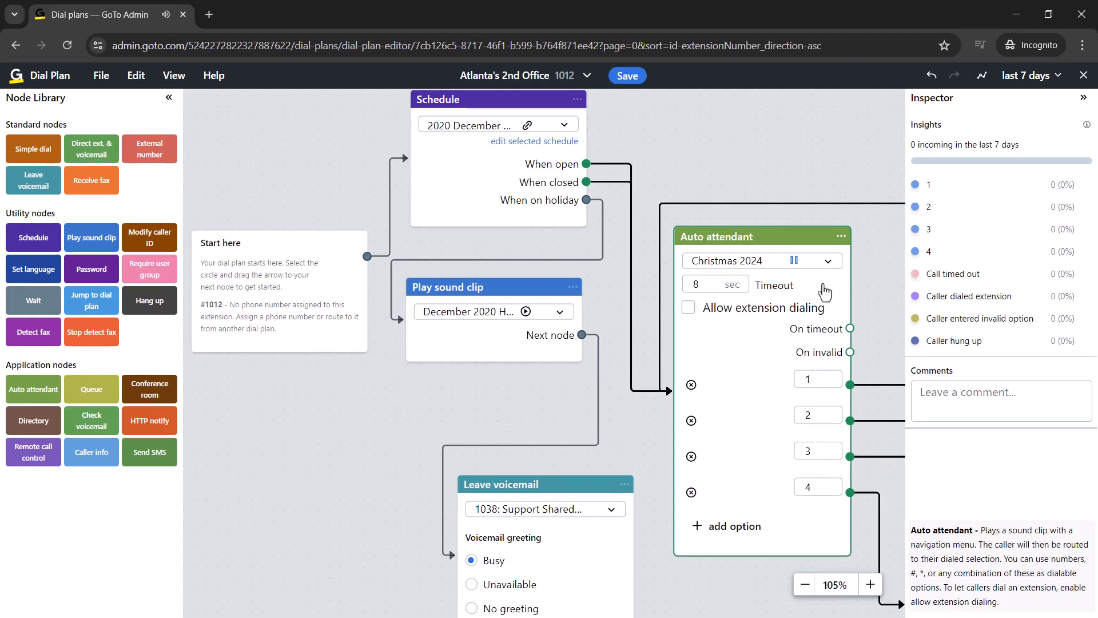
Stop playback and save the dial plan with Christmas 2024 as the attendant prompt.
{"action": "left_click", "coordinate": [627, 76]}
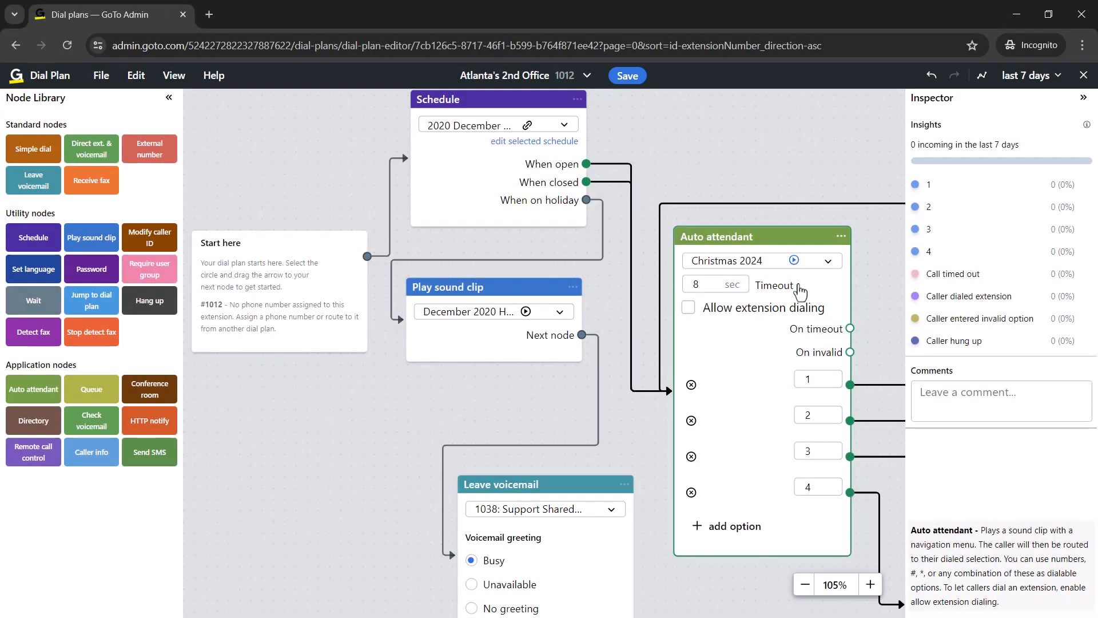
{"action": "left_click", "coordinate": [626, 75]}
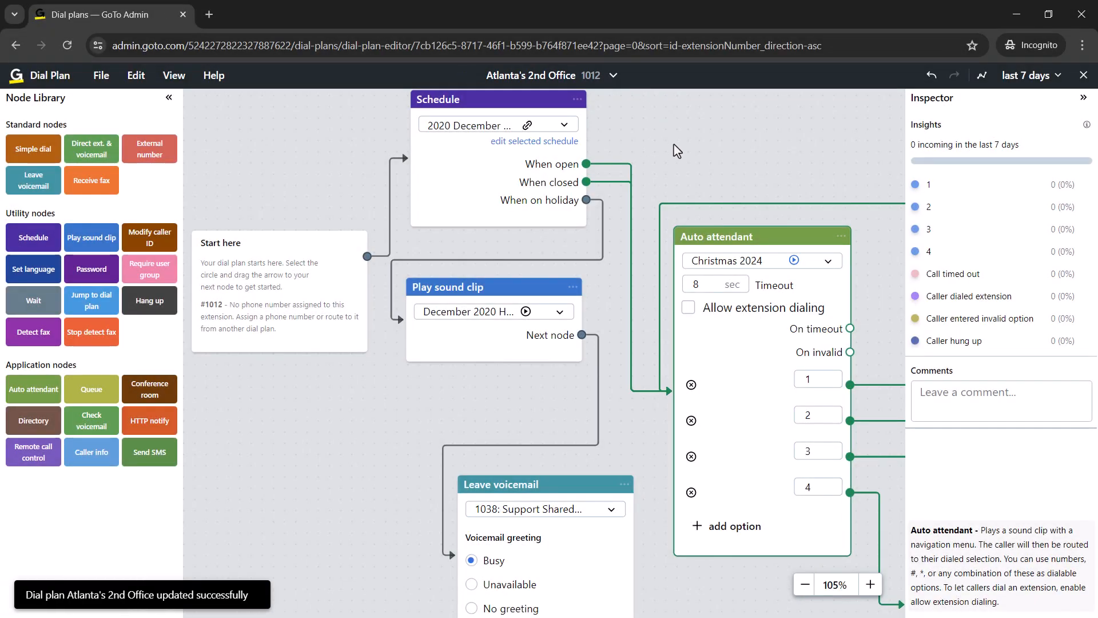